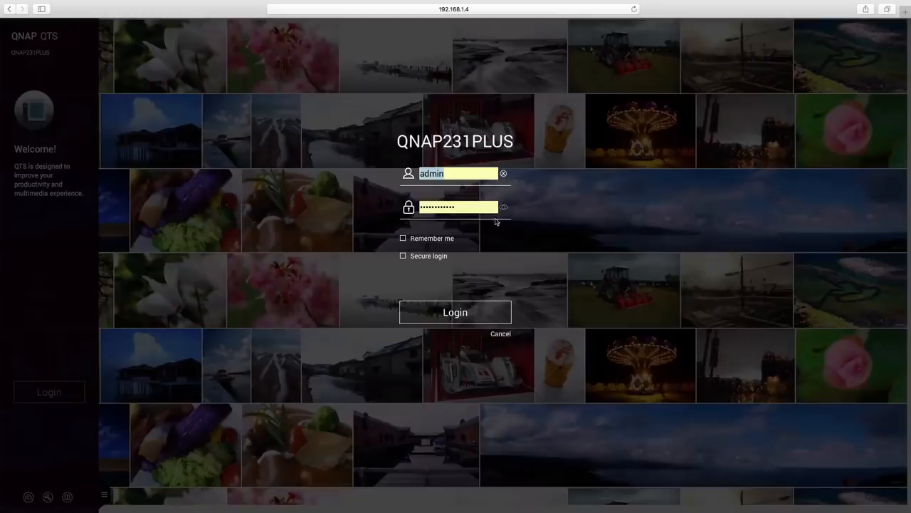
# - Log in to the NAS as admin to reach the App Center
pyautogui.click(455, 312)
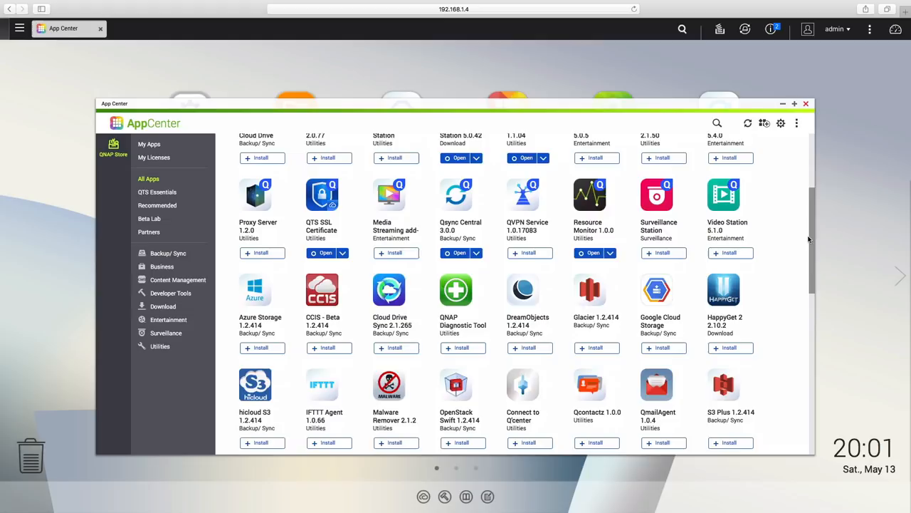
# - Browse the Utilities category in App Center for phpMyAdmin, then go to Control Panel
pyautogui.scroll(-3)
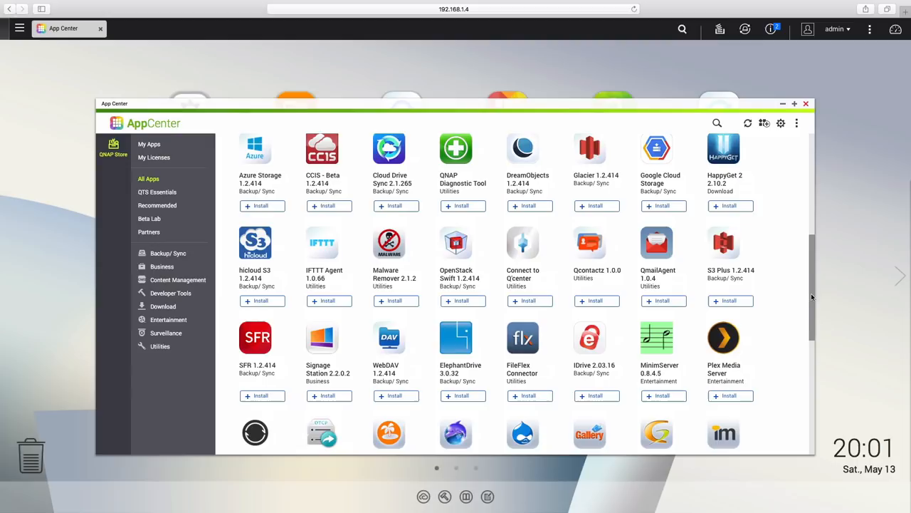
pyautogui.scroll(-3)
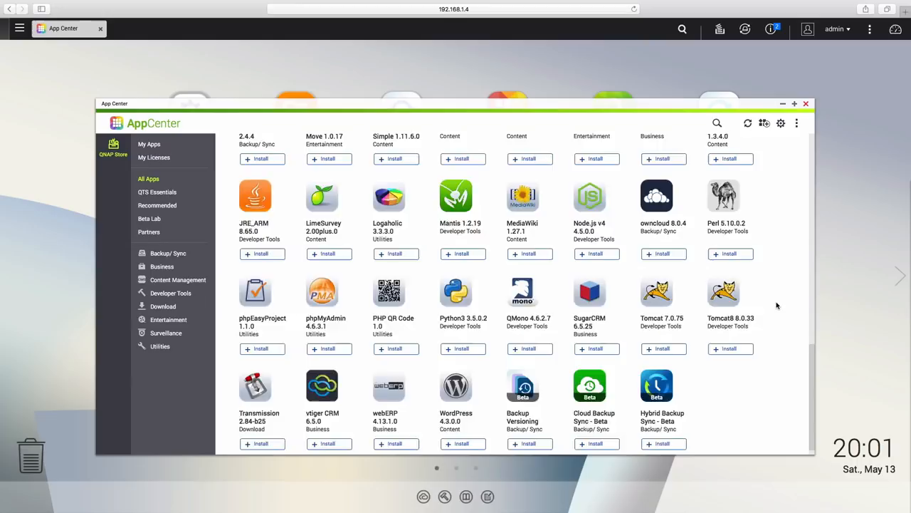
pyautogui.click(159, 346)
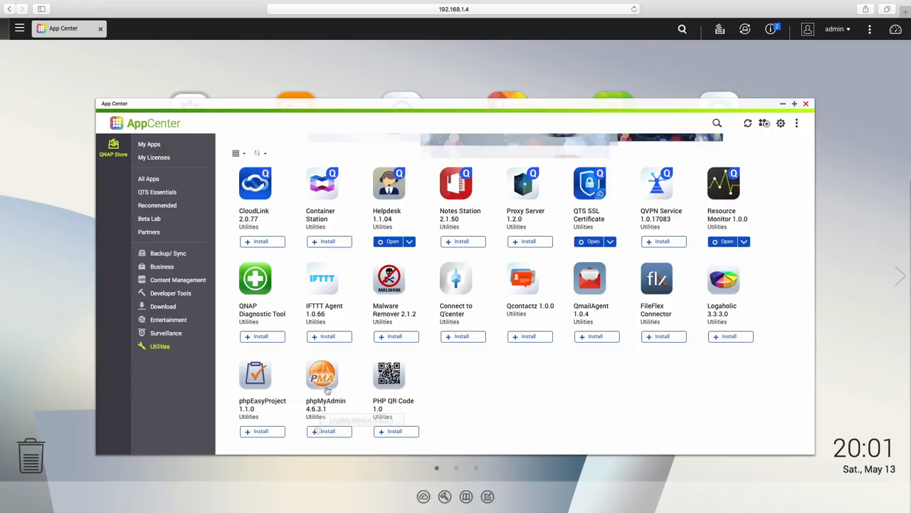
pyautogui.click(328, 430)
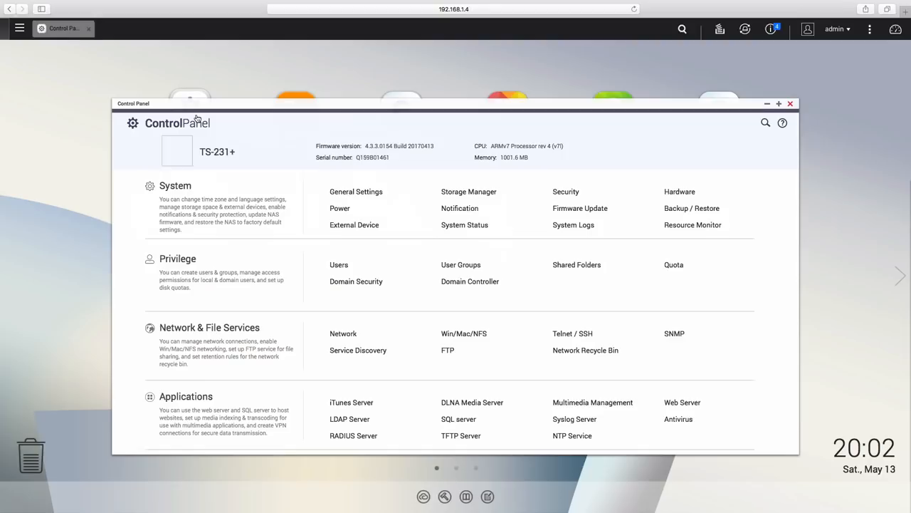
# - Enable the SQL server with TCP/IP networking on port 3306 and apply
pyautogui.click(457, 419)
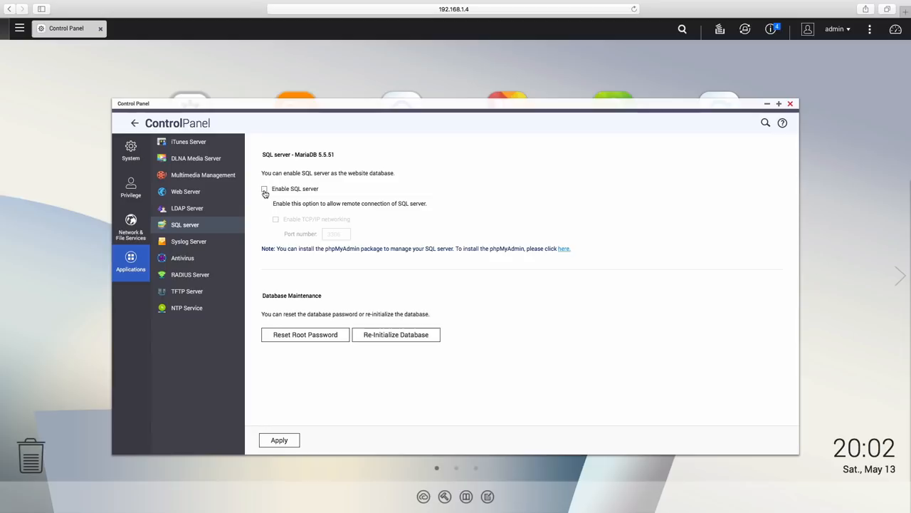
pyautogui.click(264, 189)
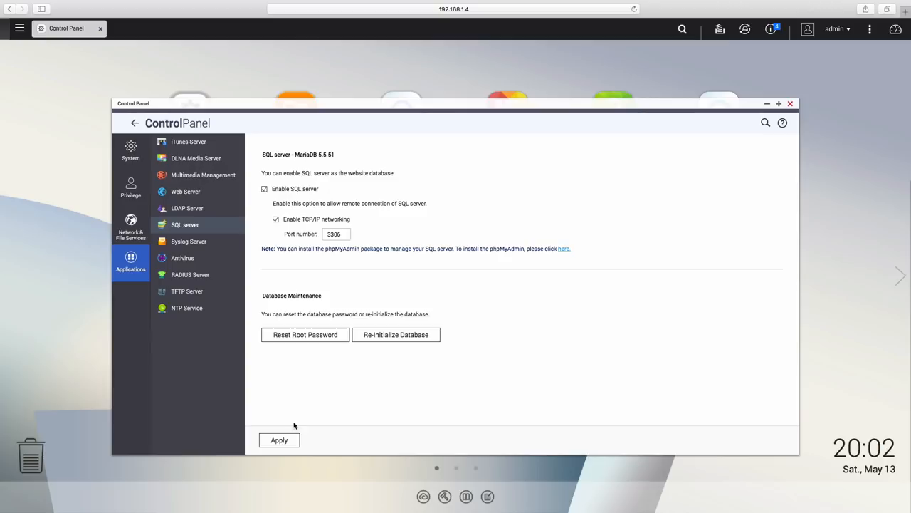
pyautogui.click(279, 440)
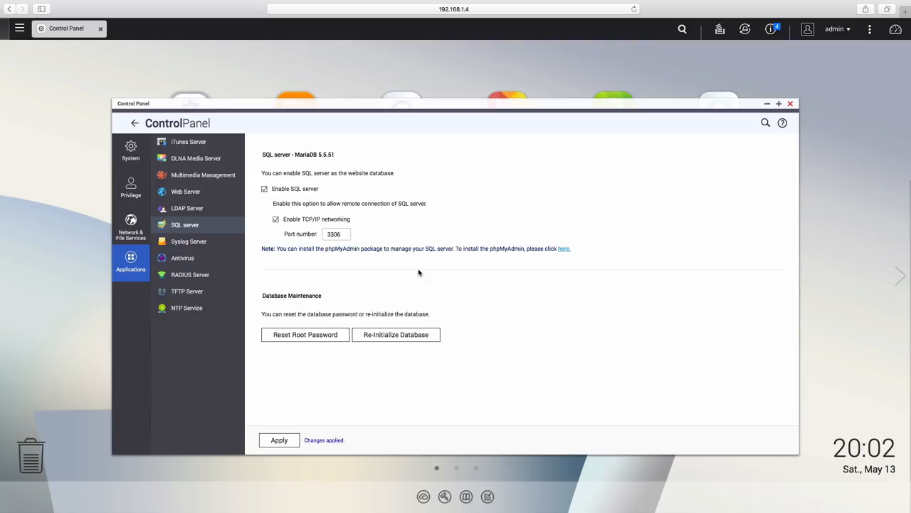
pyautogui.click(563, 248)
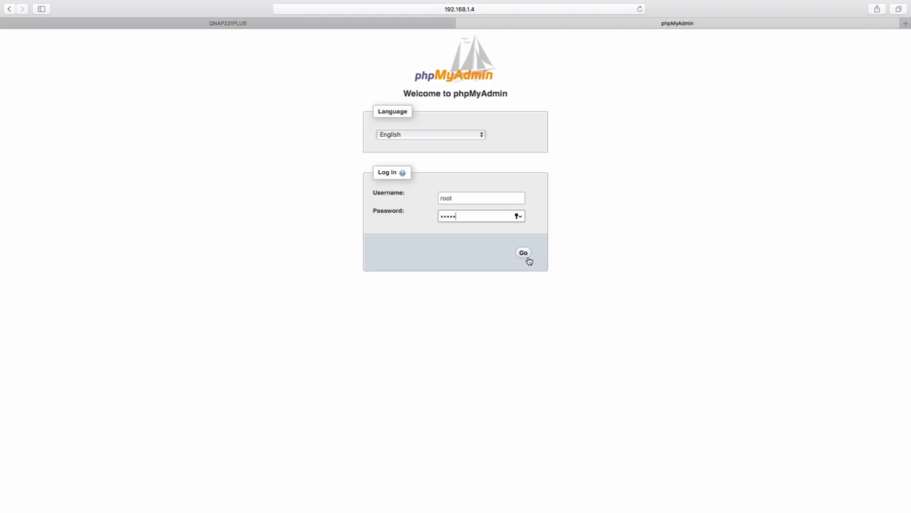
# - Sign in to phpMyAdmin as root and view the User accounts tab
pyautogui.click(522, 253)
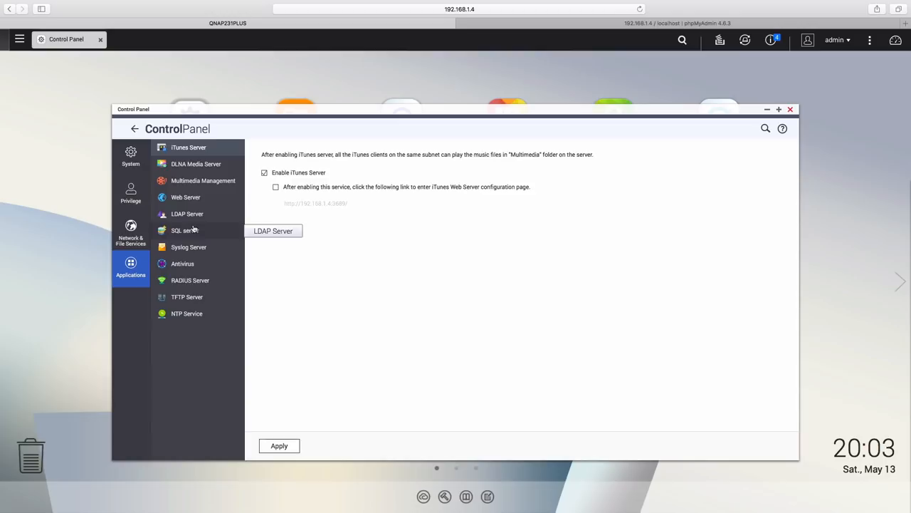
pyautogui.click(185, 230)
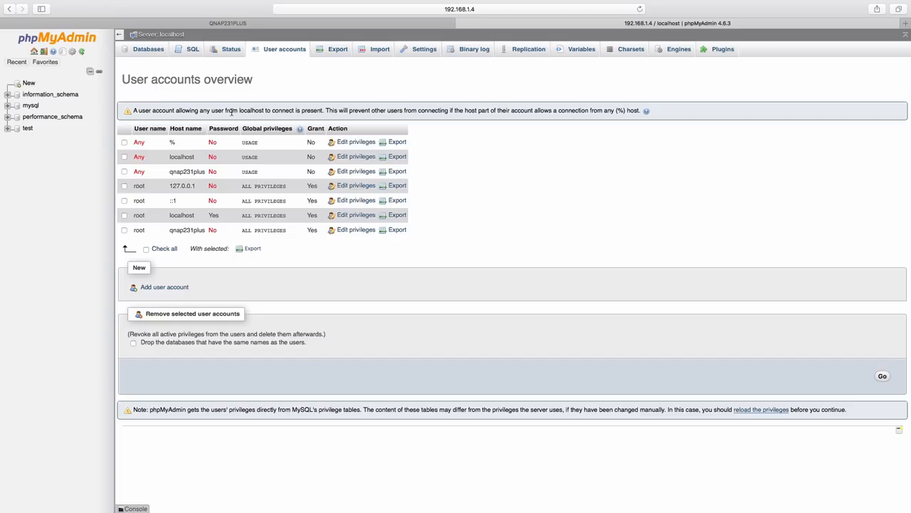
# - Add user 'kodi' for any host with a password and all global privileges
pyautogui.click(164, 286)
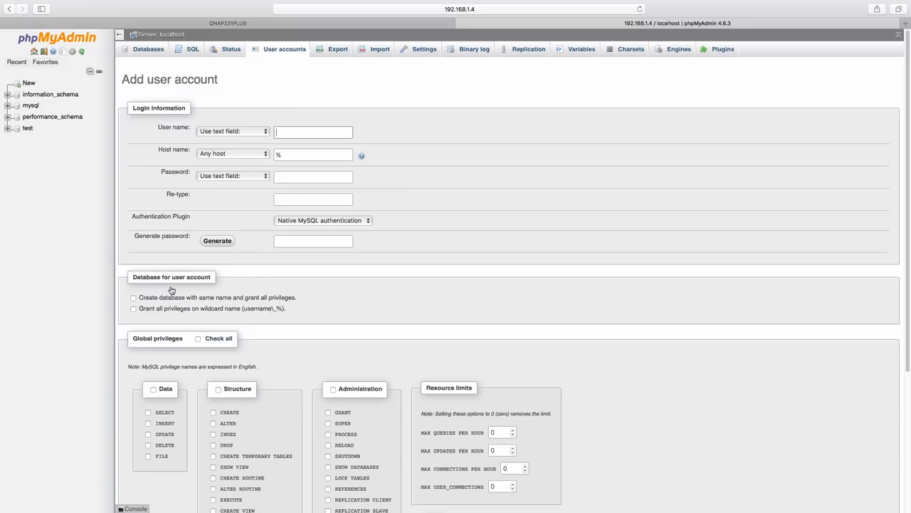
pyautogui.write('kodi')
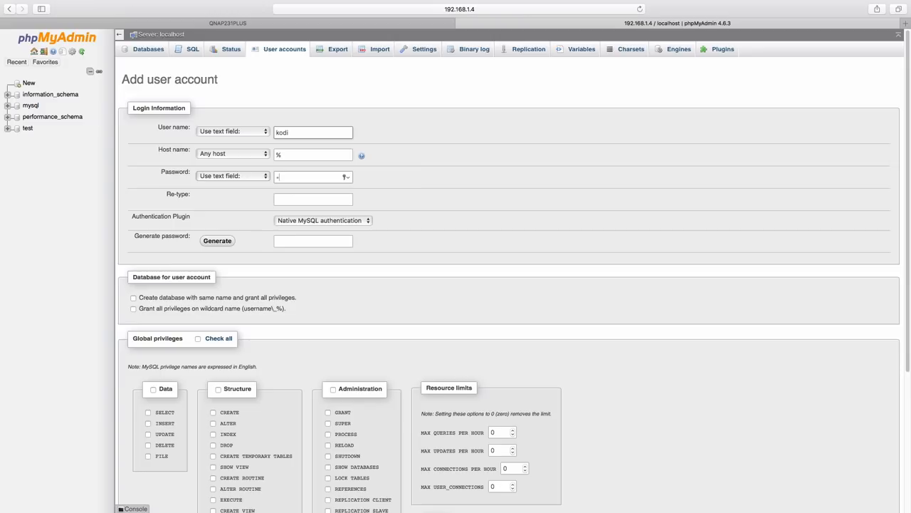
pyautogui.click(134, 308)
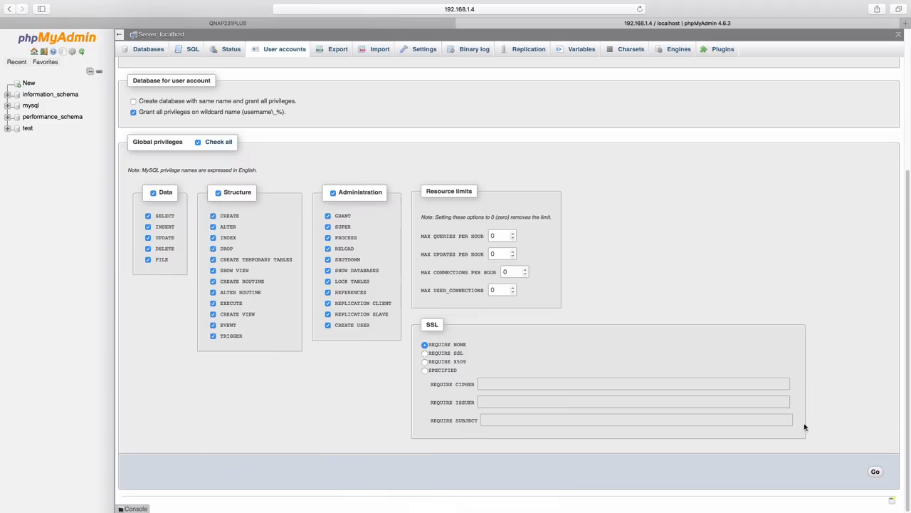
pyautogui.click(875, 470)
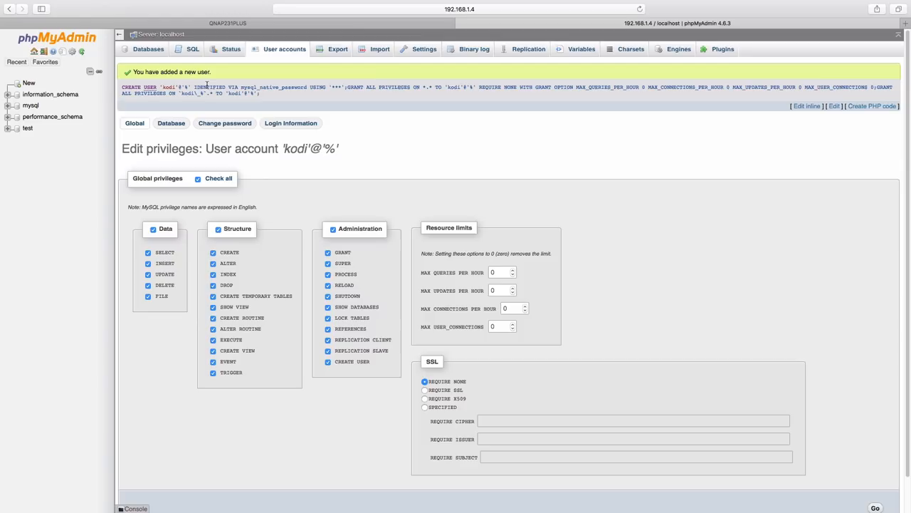
pyautogui.click(284, 49)
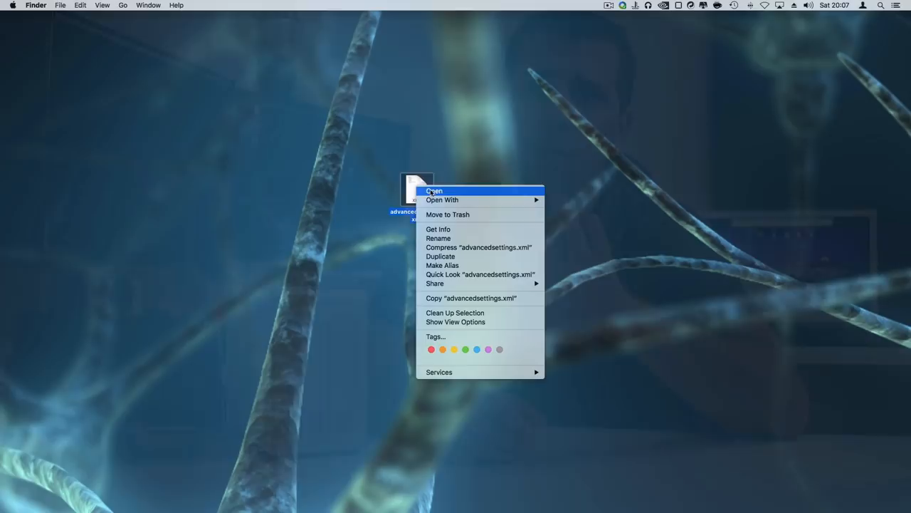
# - Open advancedsettings.xml and place the cursor in the videodatabase host value
pyautogui.click(435, 191)
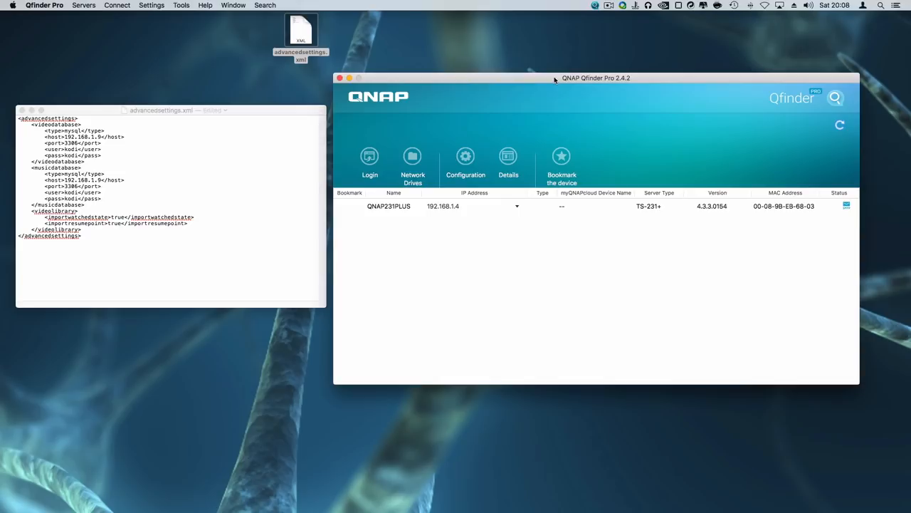
pyautogui.click(171, 207)
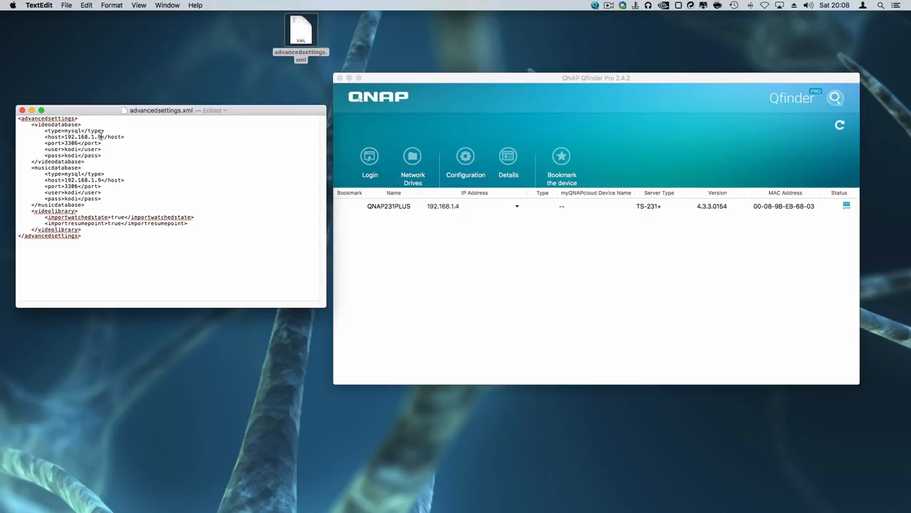